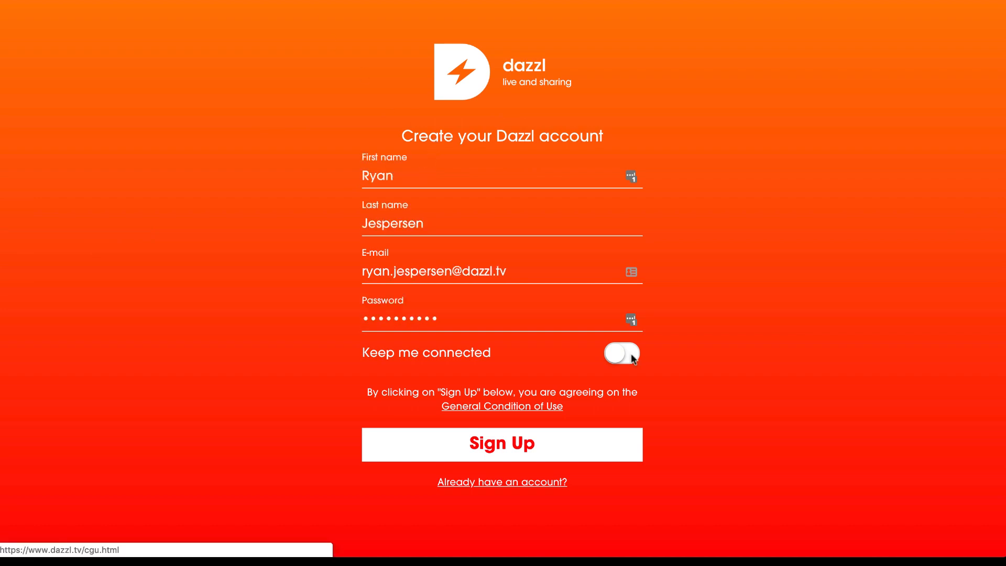
- Turn on 'Keep me connected' and submit the new Dazzl account sign-up
click(620, 352)
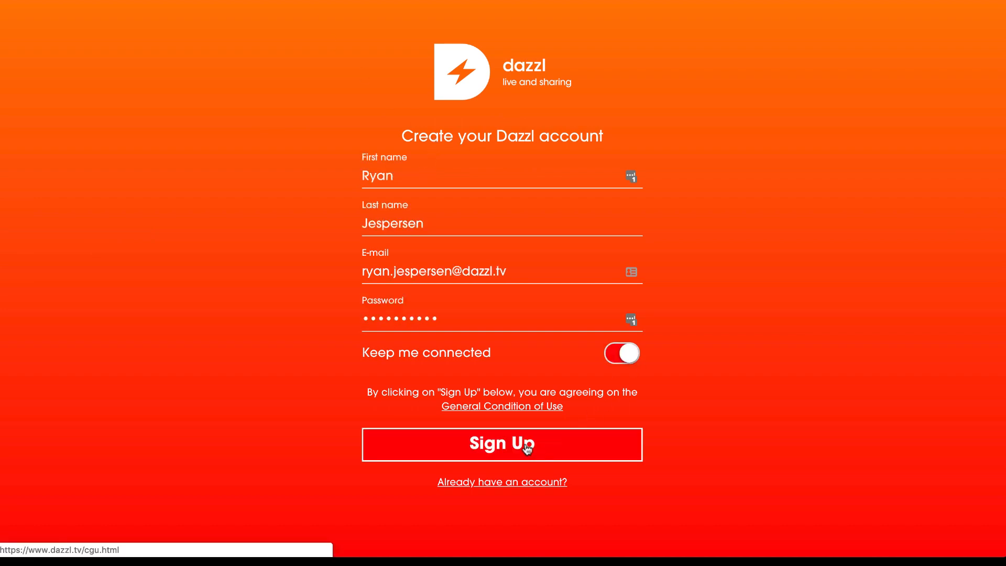
click(502, 444)
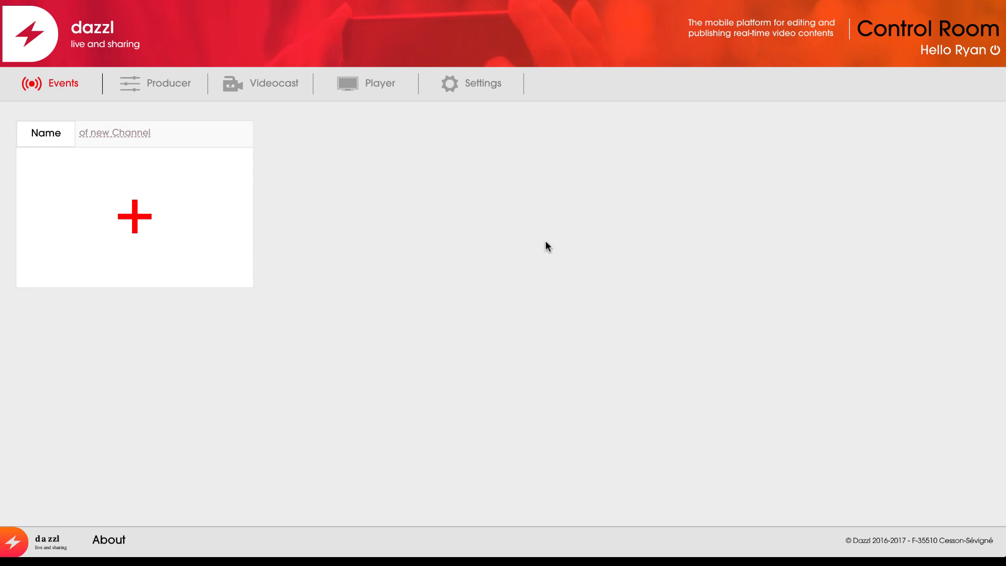
mouse_move(133, 217)
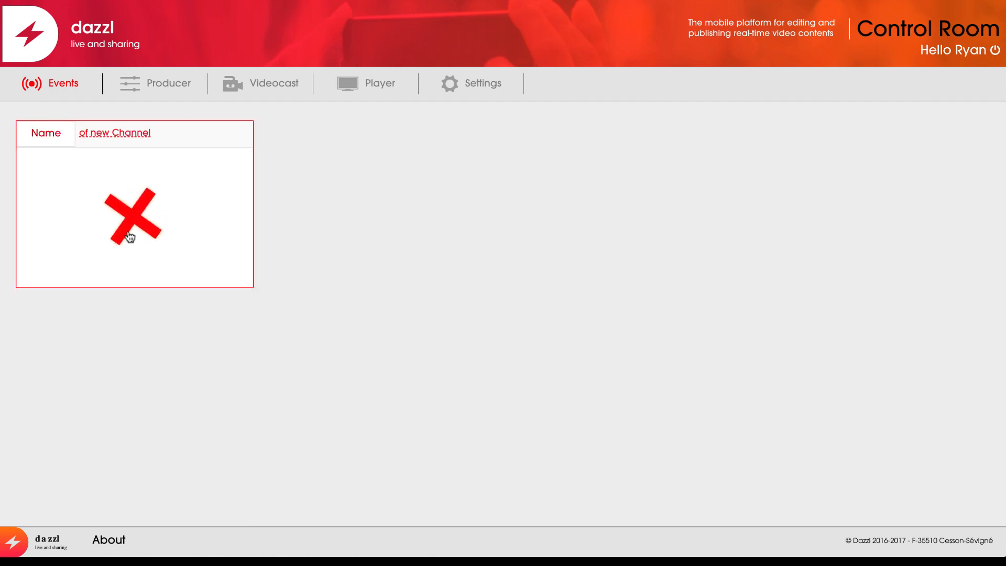
- Add a new channel and accept the free trial subscription
click(133, 216)
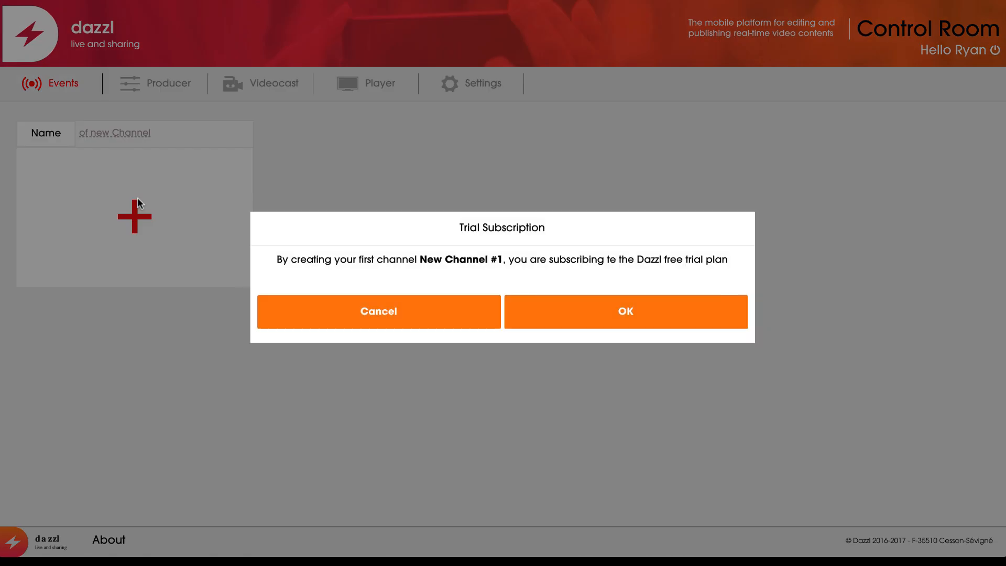
mouse_move(626, 320)
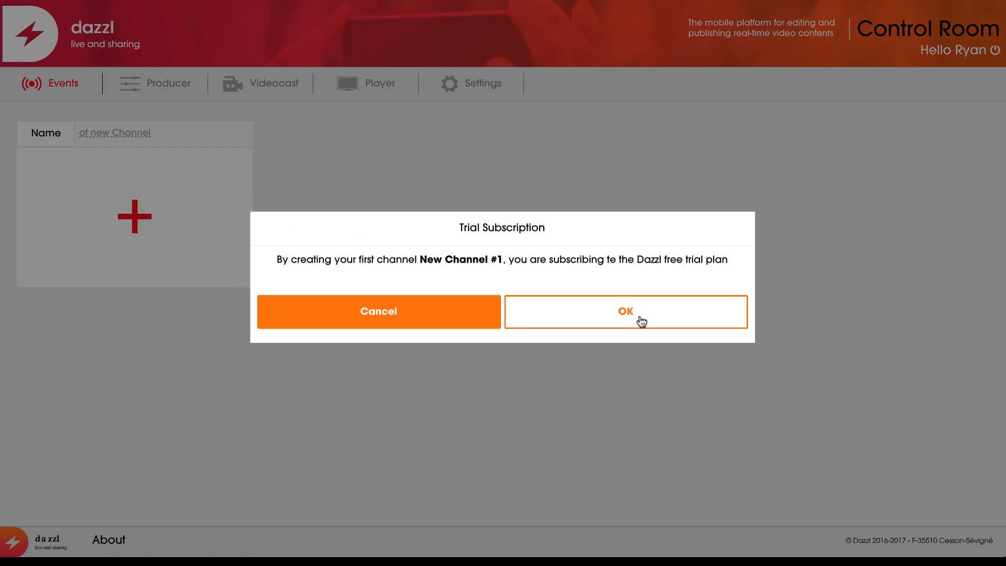
click(626, 311)
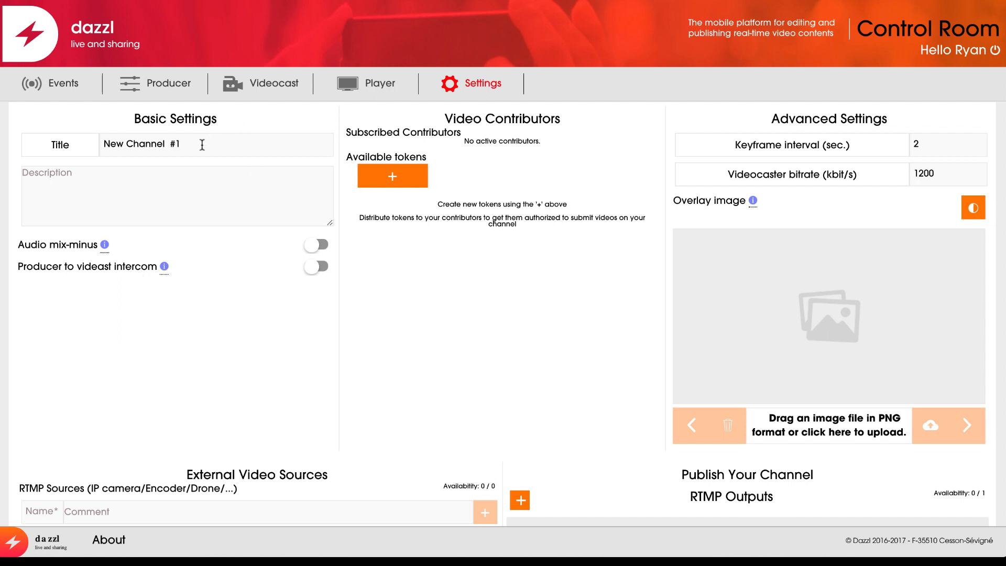
mouse_move(469, 120)
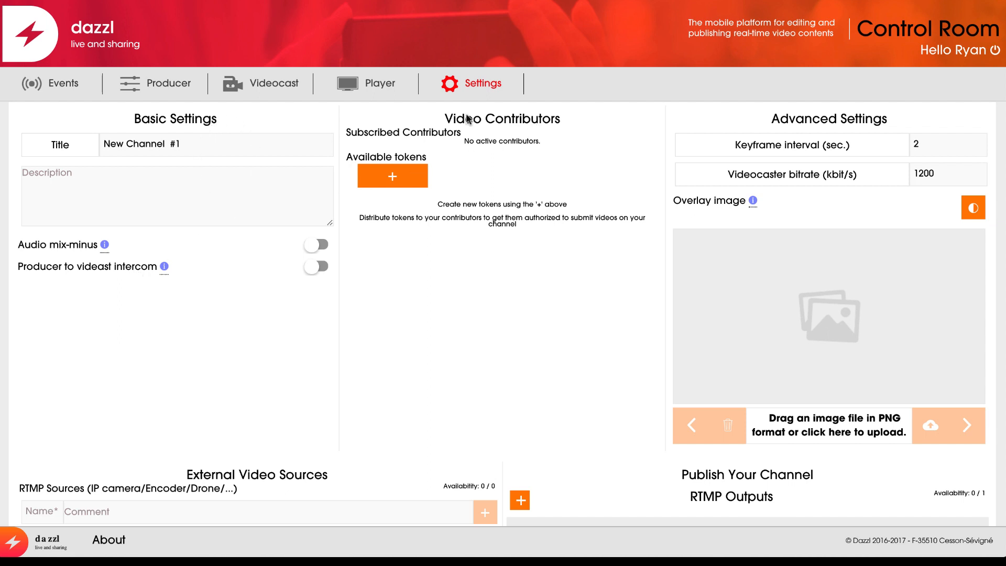
mouse_move(541, 121)
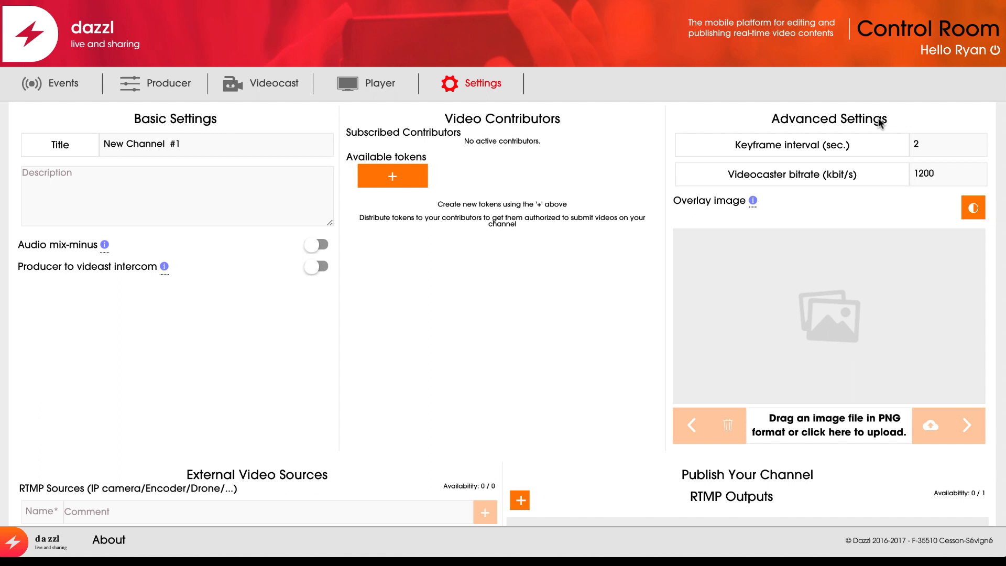
mouse_move(789, 306)
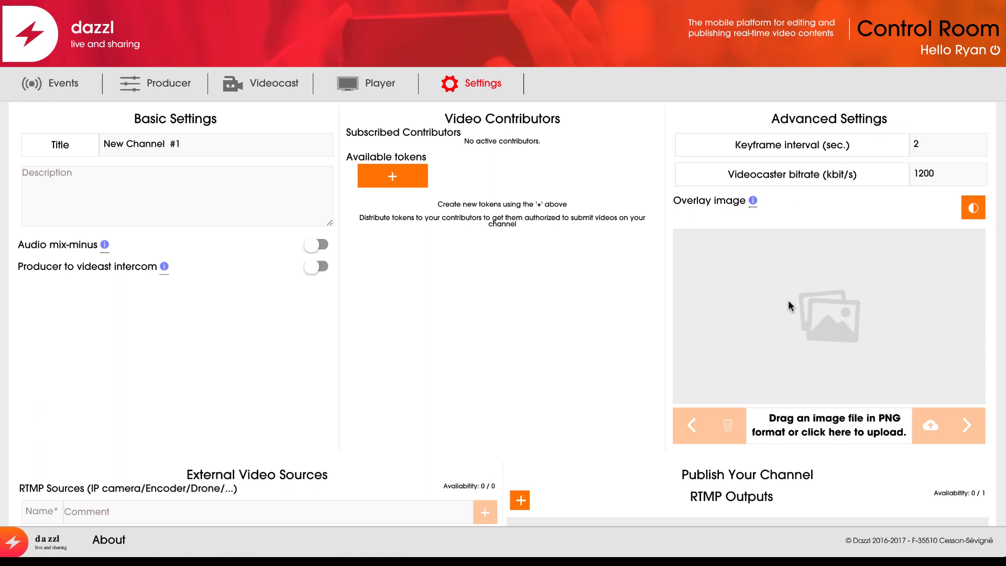
scroll(down, 3)
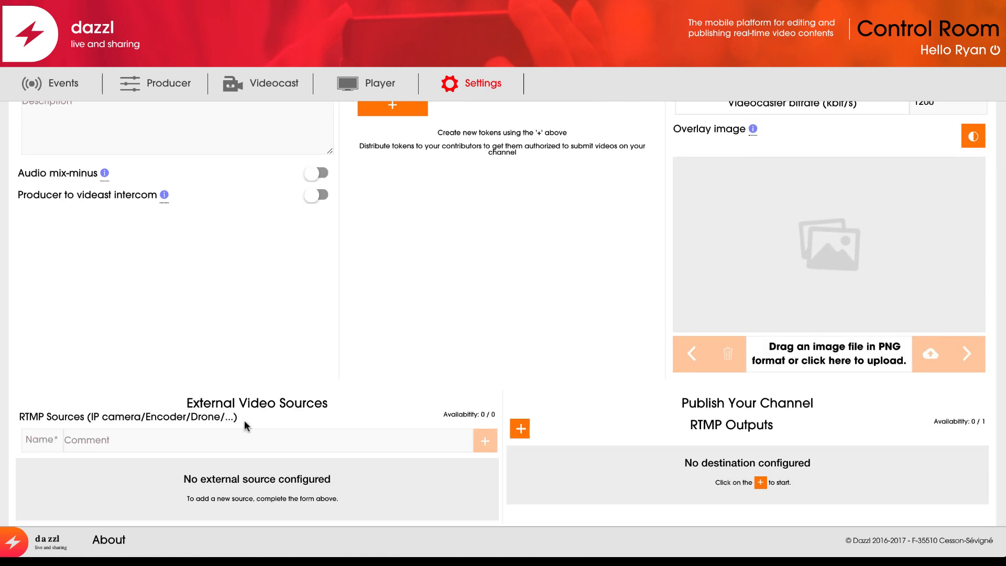
mouse_move(149, 440)
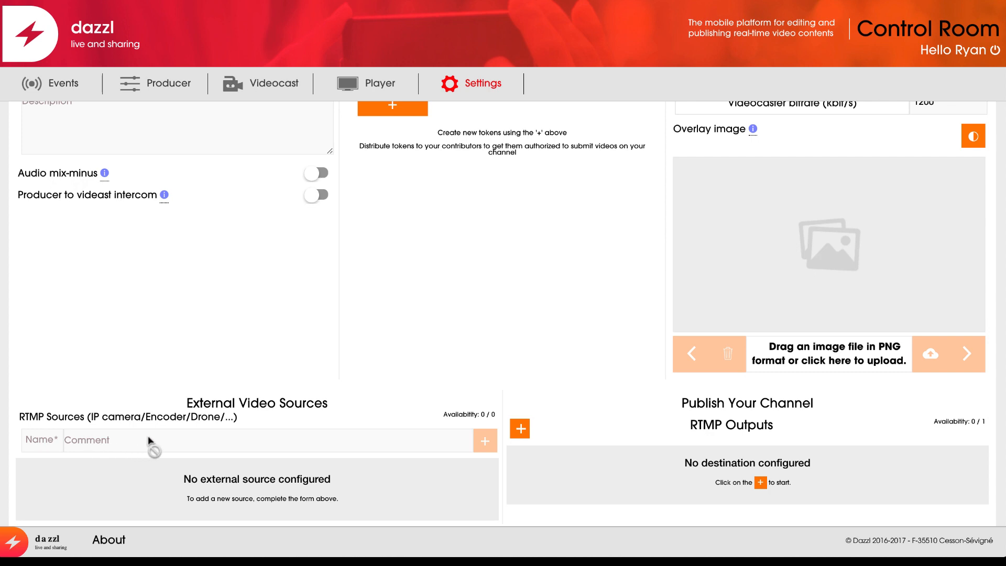
mouse_move(786, 406)
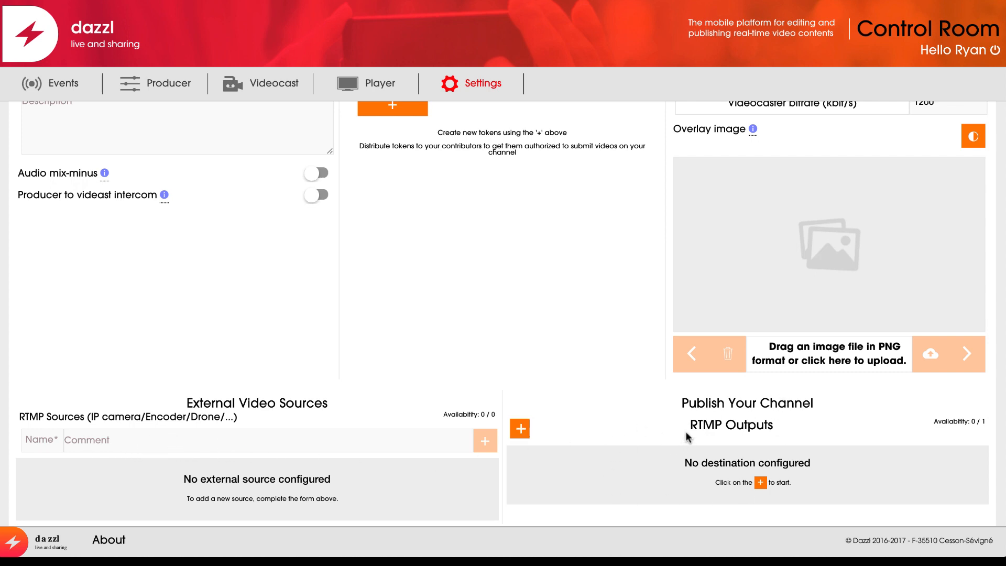
- Add a Facebook RTMP output publishing to the 'Dazzl' page, then close the dialog
click(519, 429)
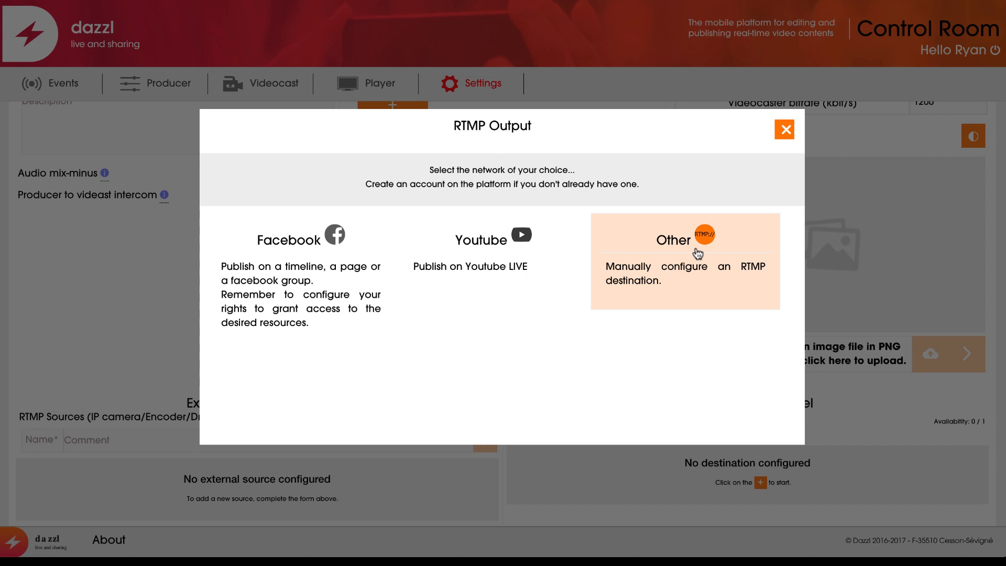
click(301, 239)
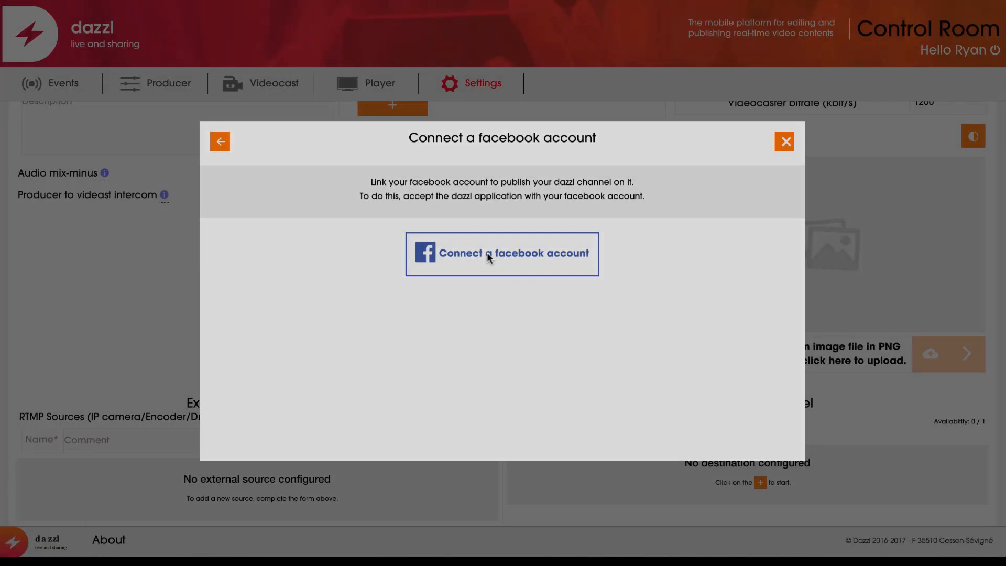
click(502, 253)
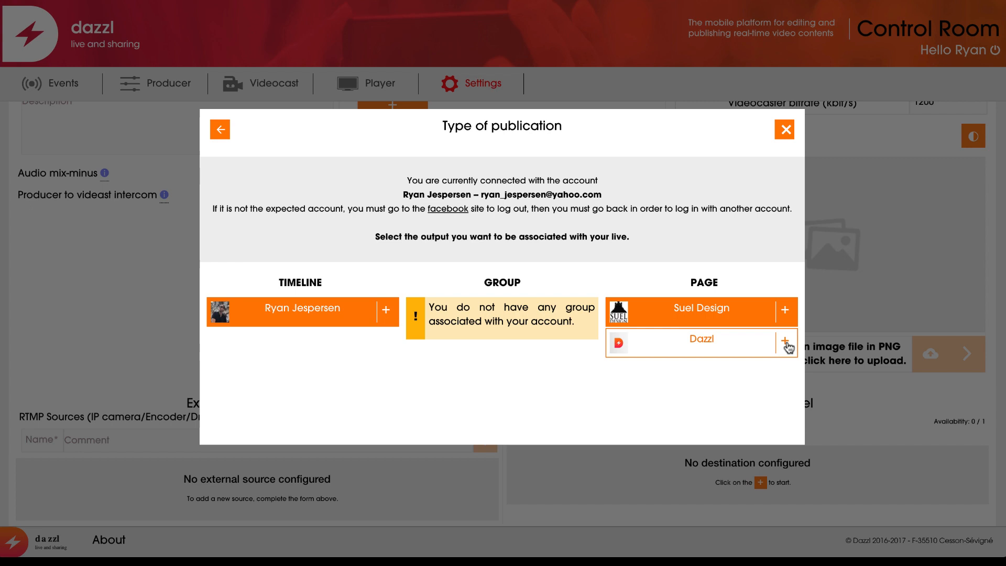
mouse_move(751, 346)
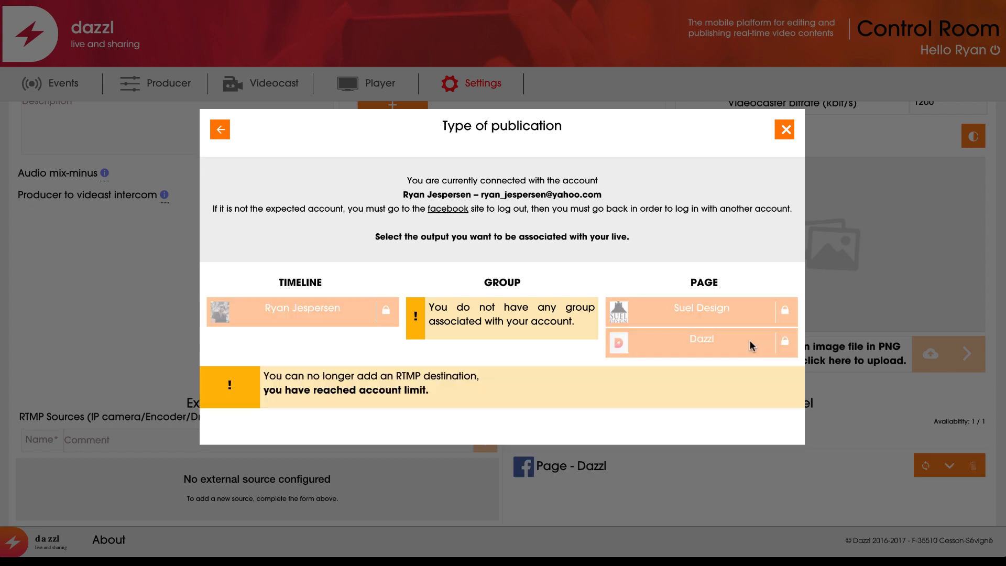
click(701, 340)
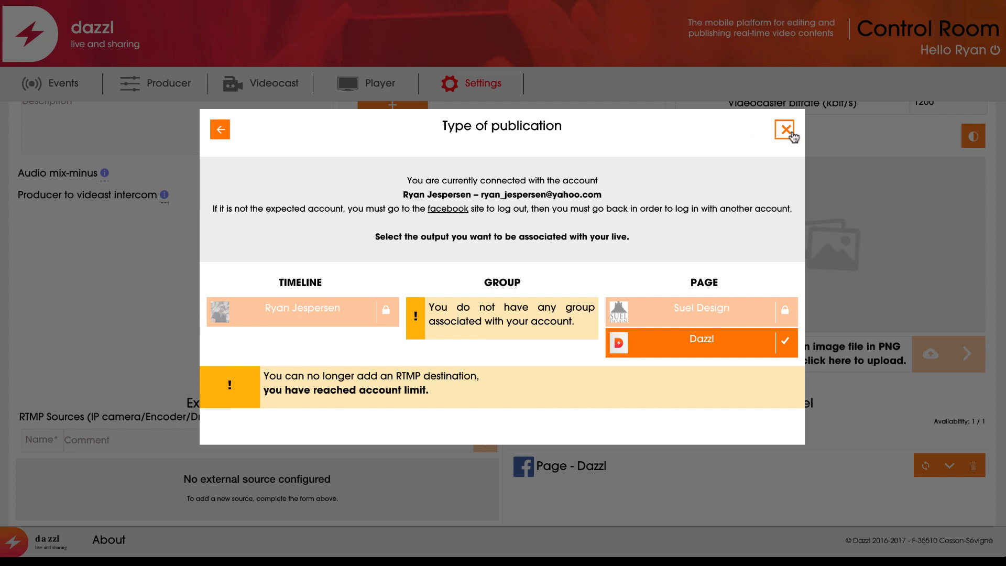
click(784, 129)
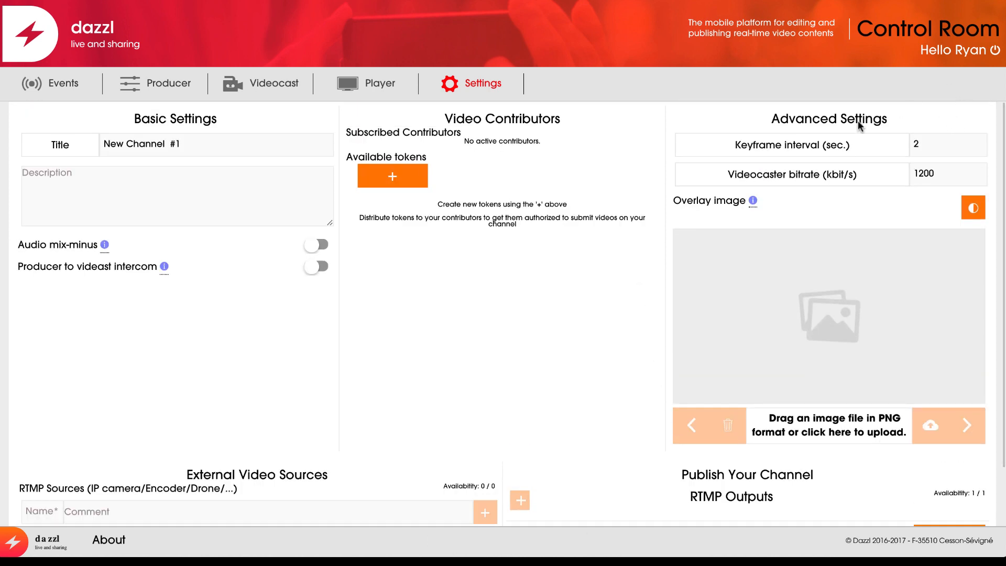
mouse_move(63, 83)
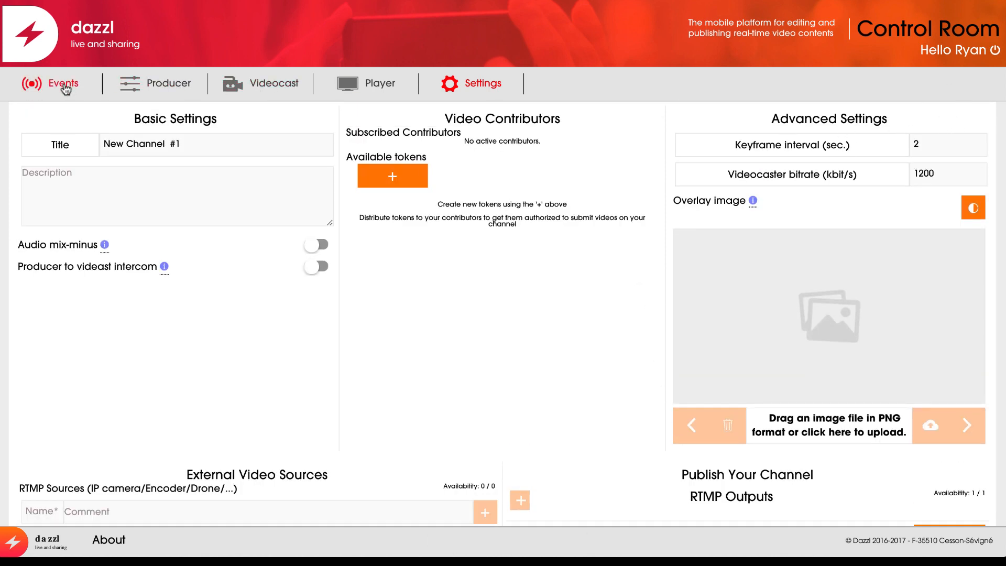
- From the Events list, open New Channel #1 in the Producer
click(63, 83)
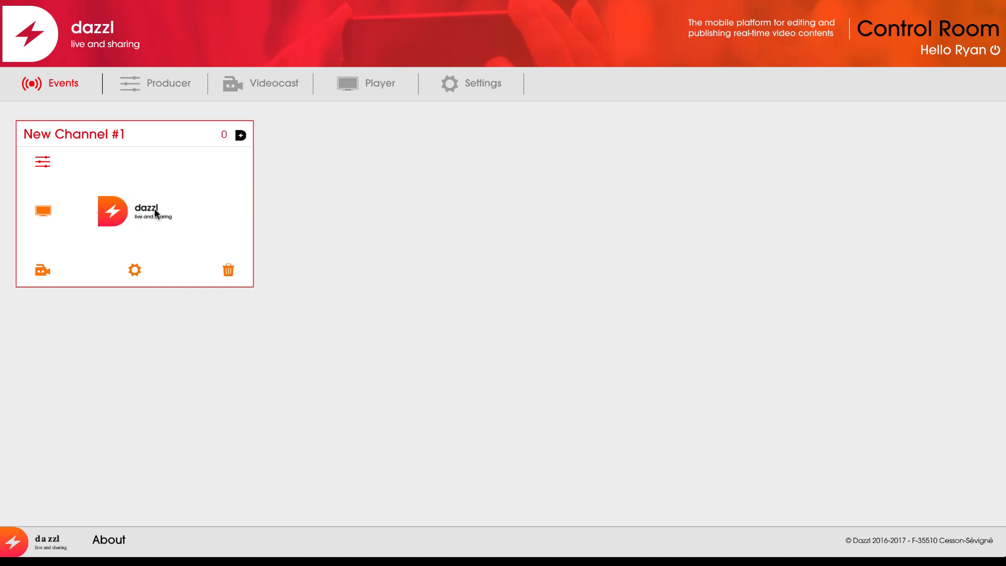
click(170, 84)
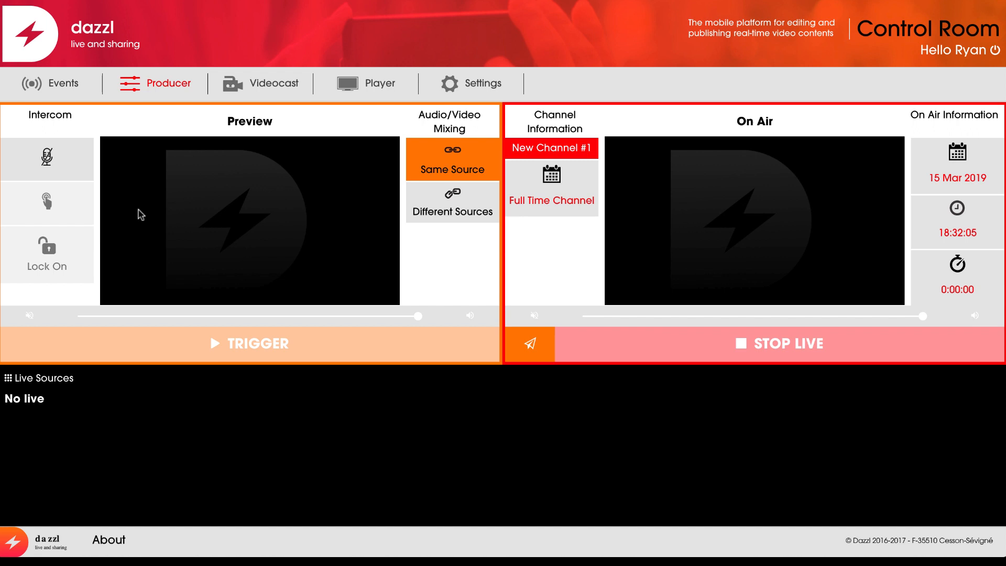
mouse_move(109, 371)
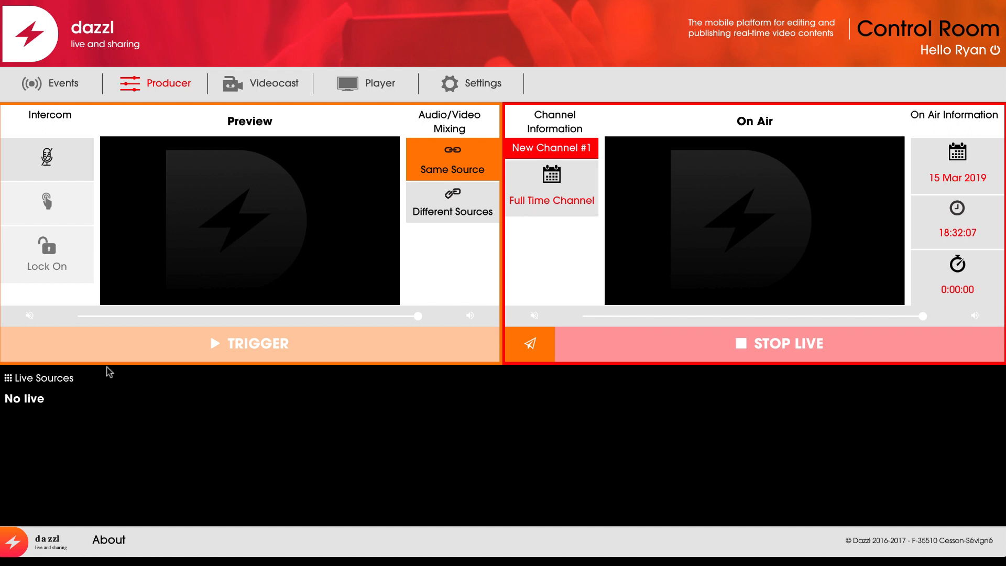
mouse_move(74, 397)
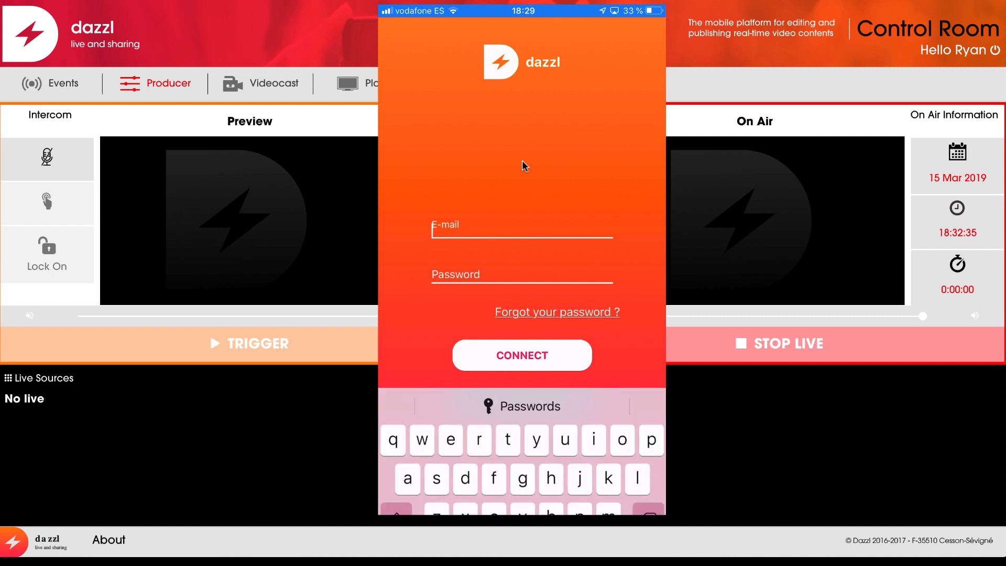
- Log in on the phone, start a live video, and select New Channel #1
click(521, 354)
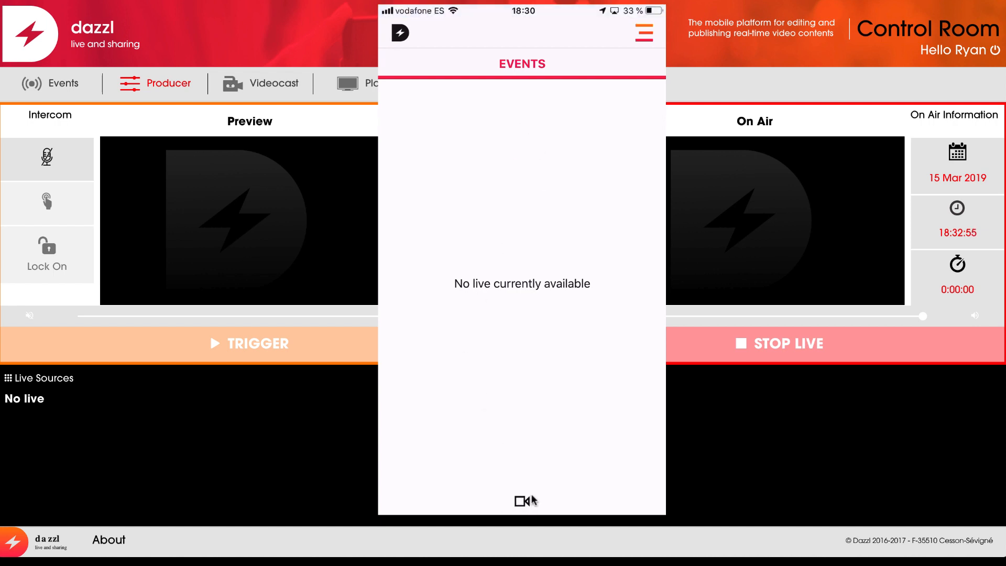
click(522, 501)
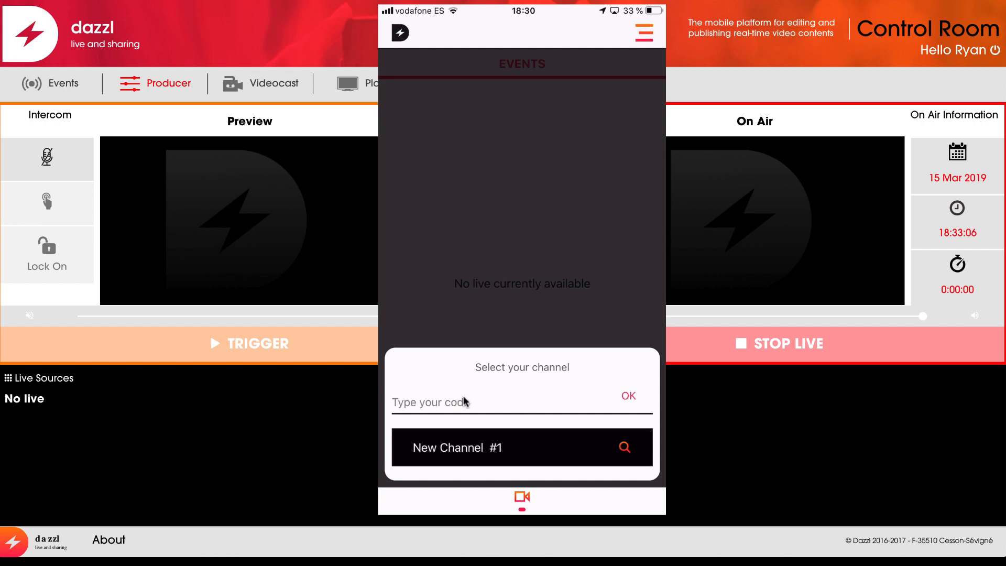
mouse_move(491, 451)
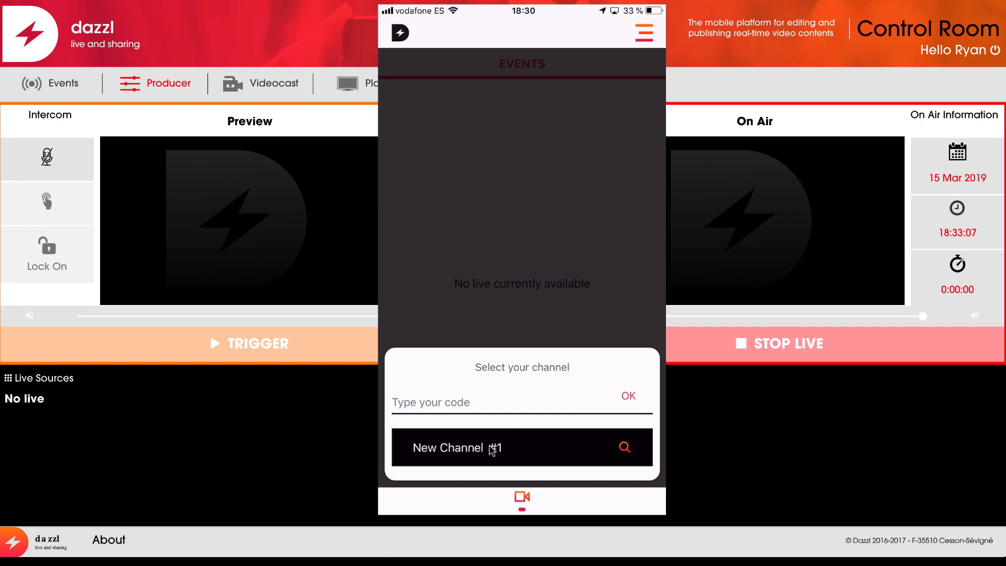
click(521, 447)
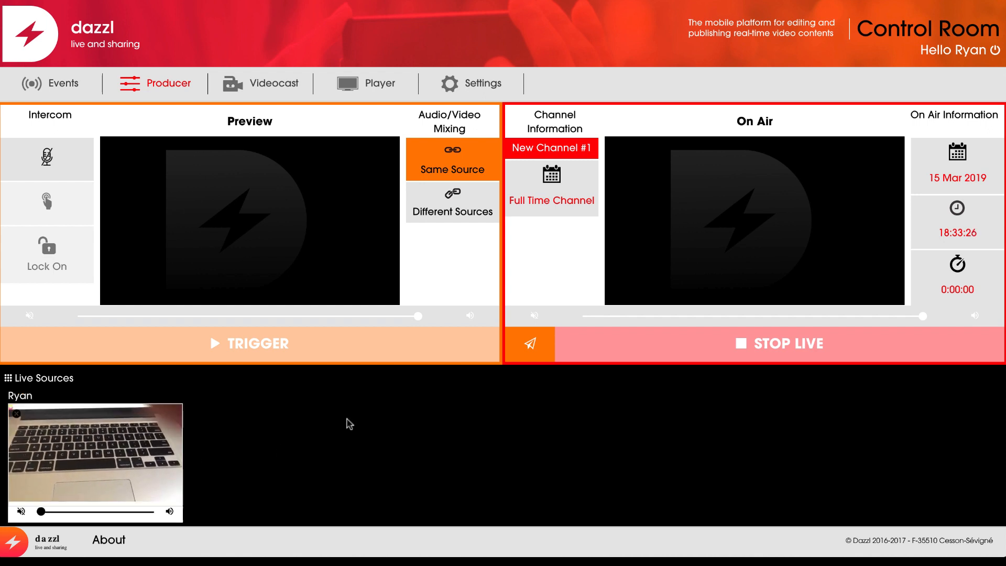
mouse_move(297, 455)
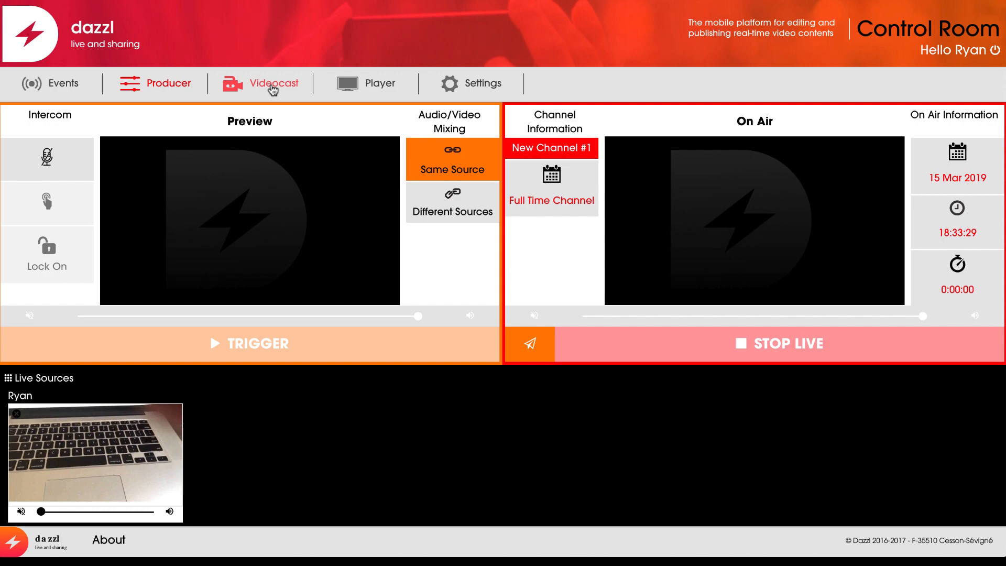
- Open the Videocast webcam broadcasting section
click(169, 83)
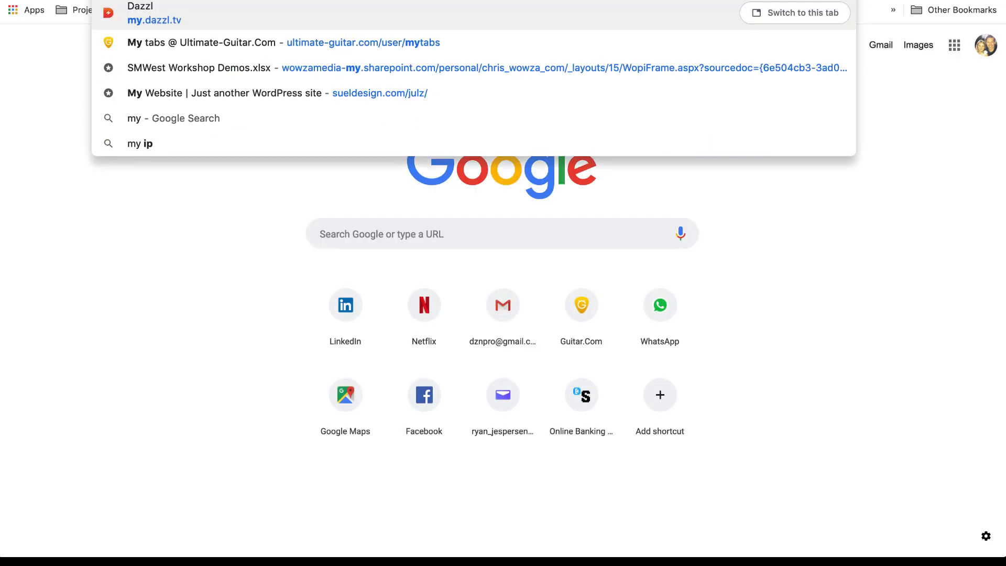
- Go to my.dazzl.tv, sign in, and start the webcam broadcast in Videocast
click(154, 16)
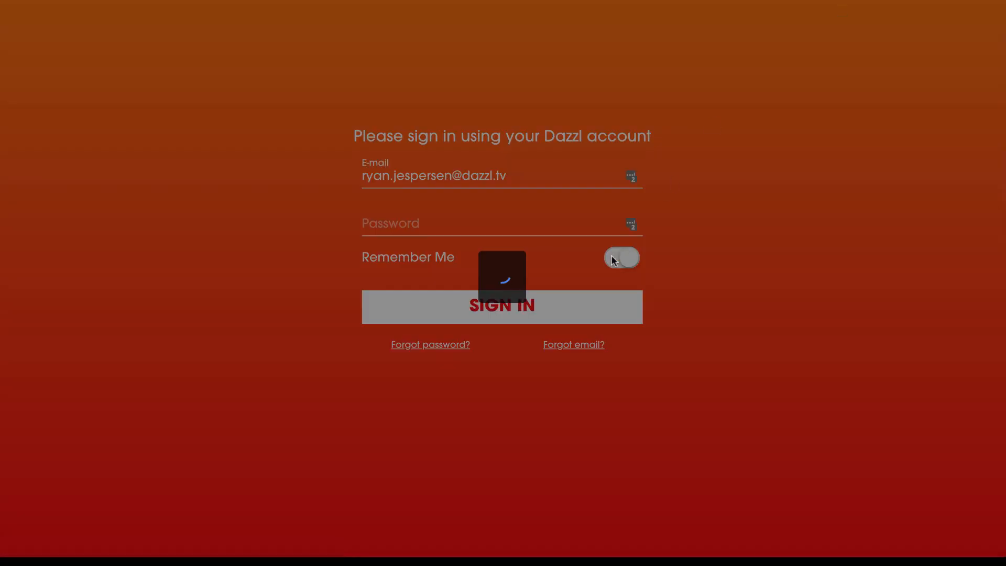
click(503, 306)
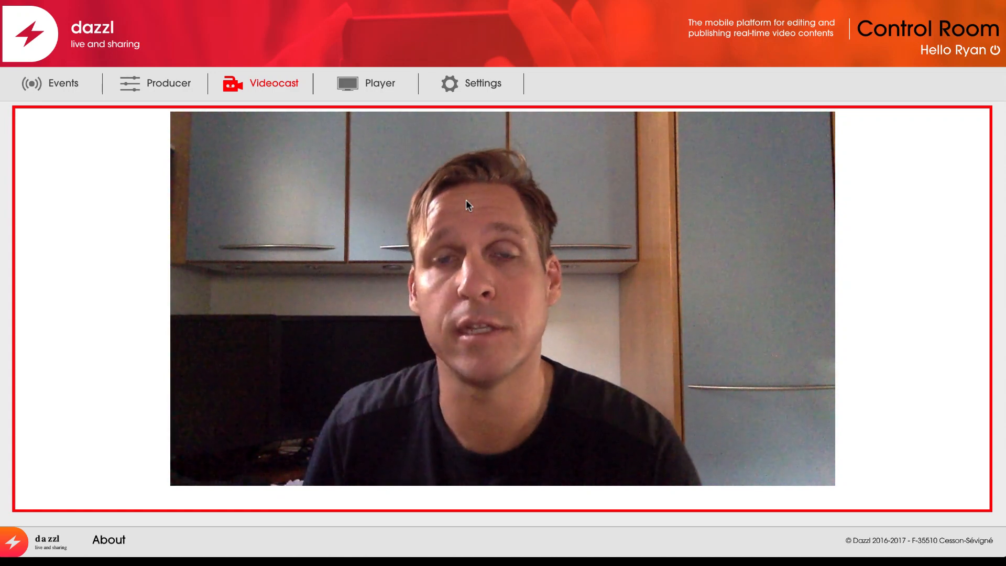
click(169, 82)
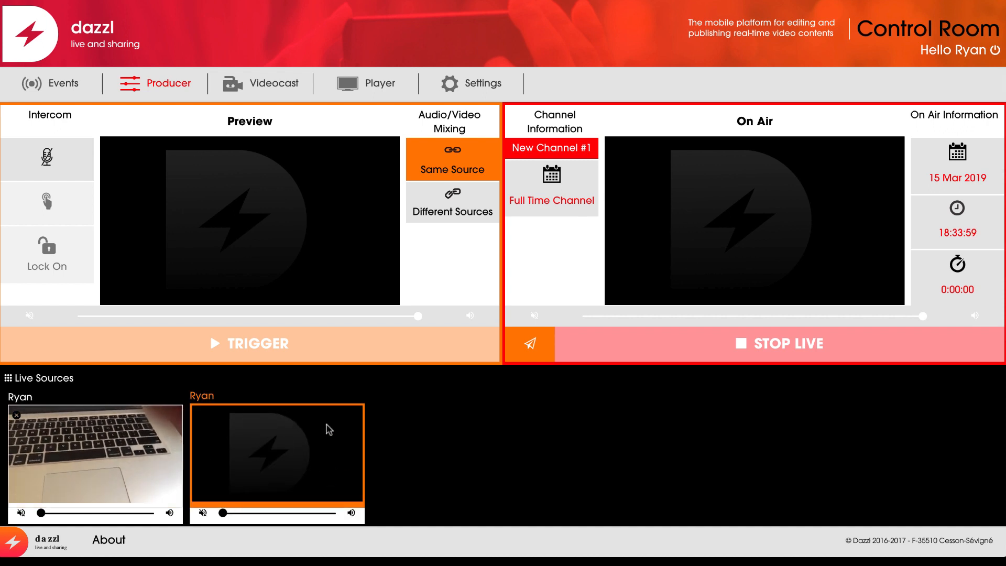
mouse_move(260, 418)
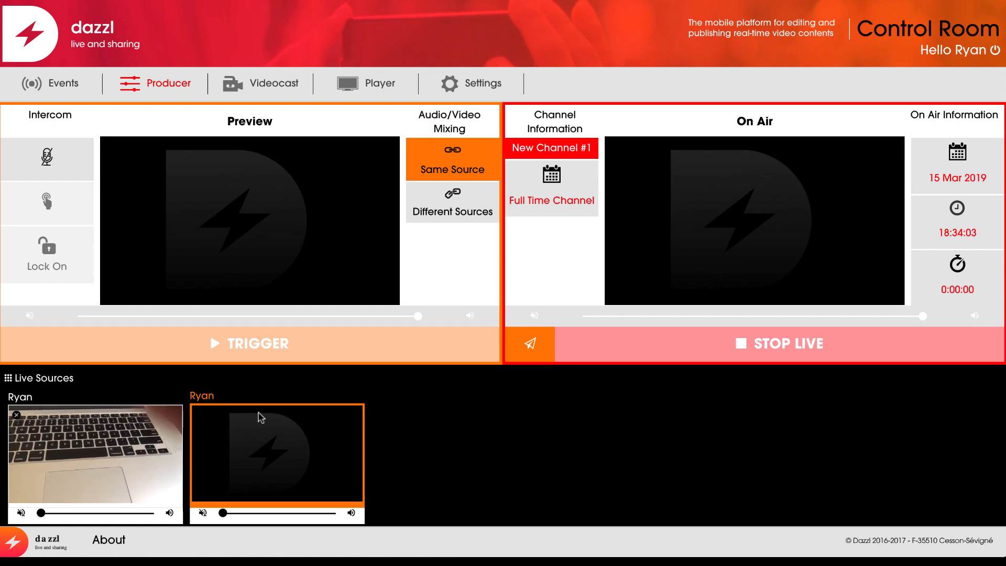
- Load the second live source, the webcam feed, into the Producer preview
click(277, 454)
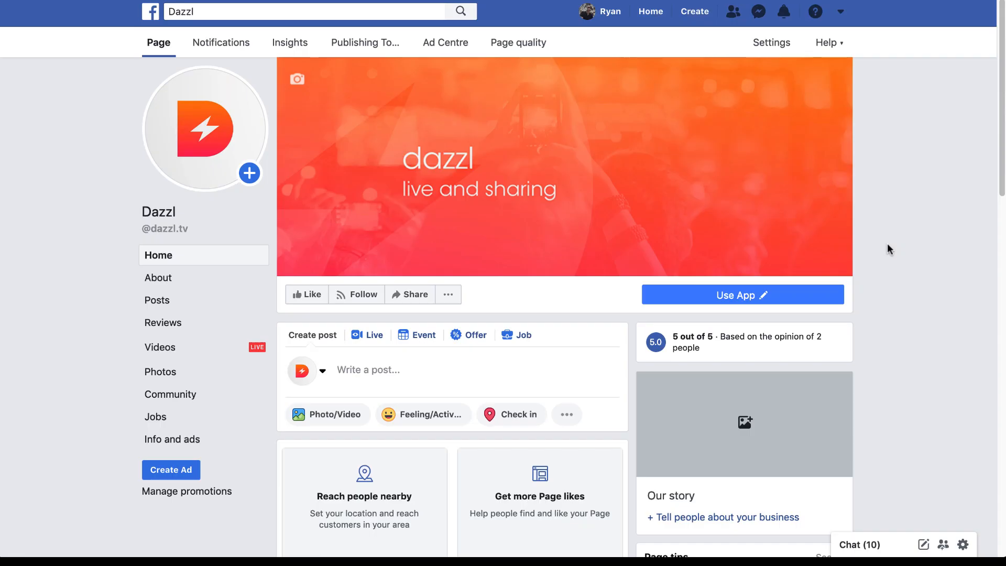
- Scroll the Dazzl Facebook page down to the 'Dazzl is live now' post
scroll(down, 3)
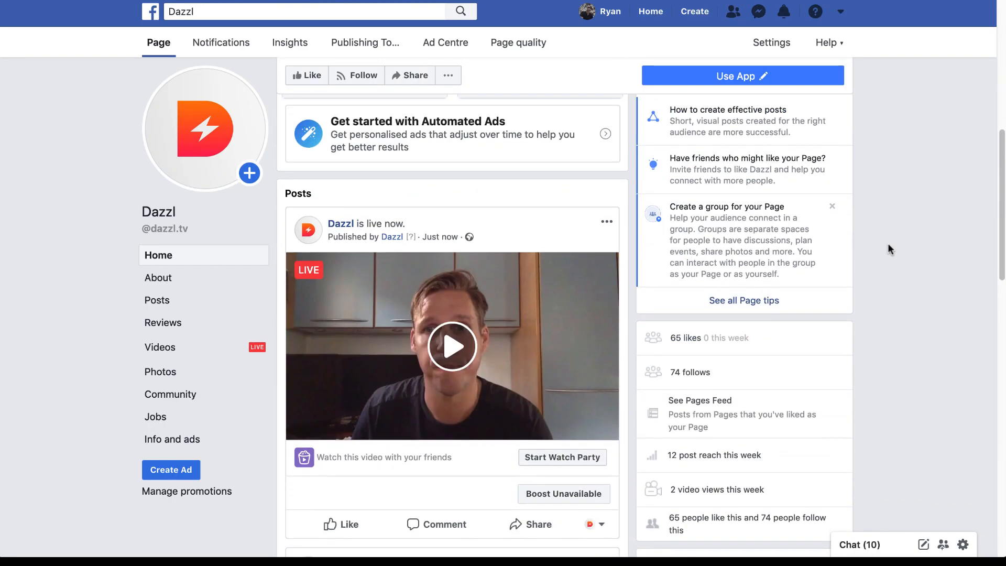